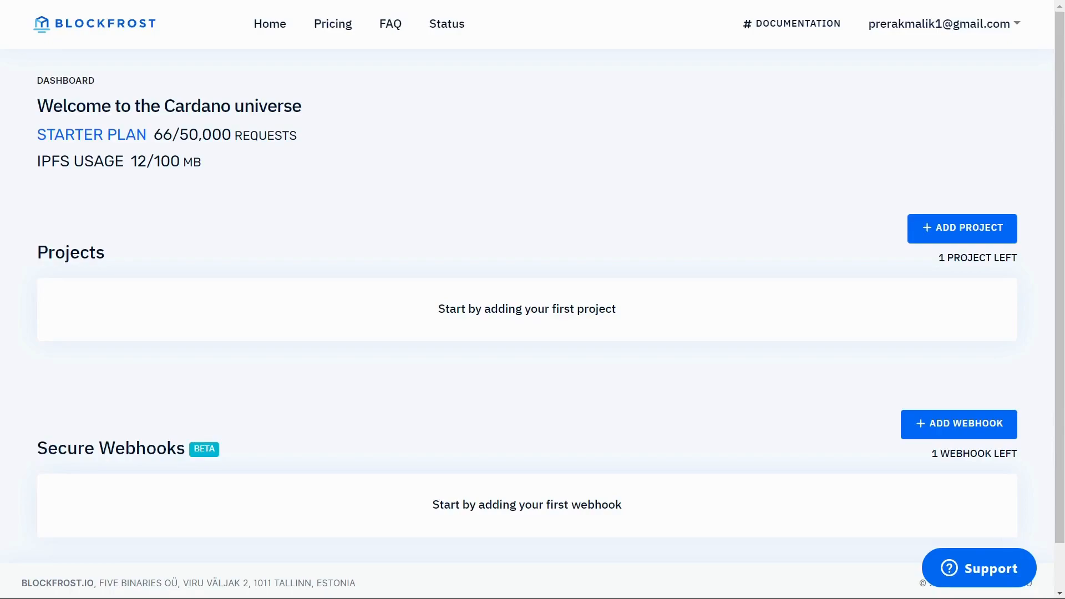
# Add a Blockfrost project named 'temp' on the IPFS network and save it
pyautogui.click(962, 228)
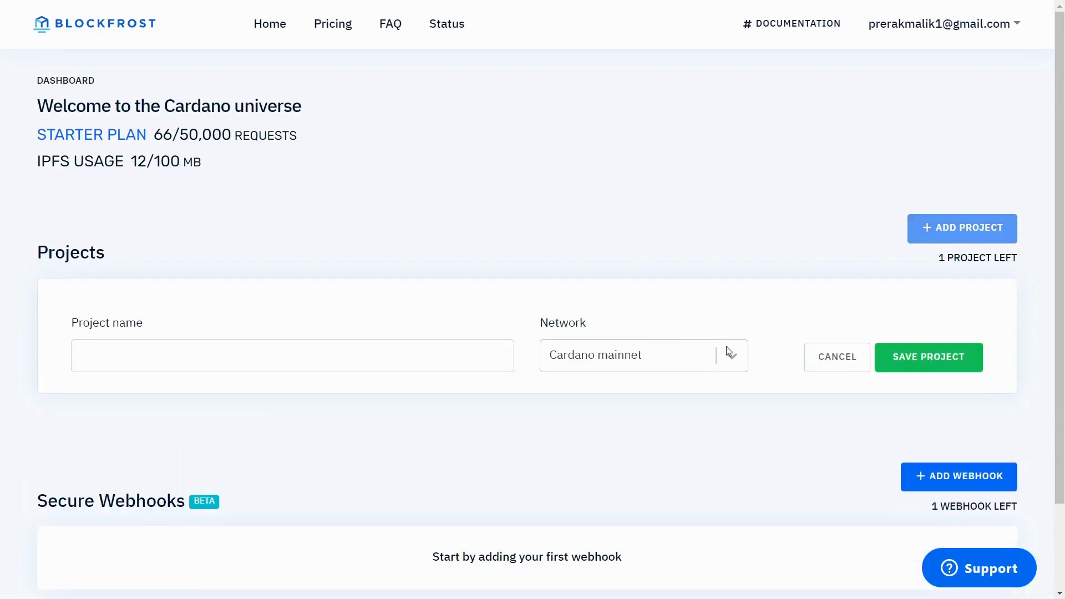
pyautogui.click(642, 355)
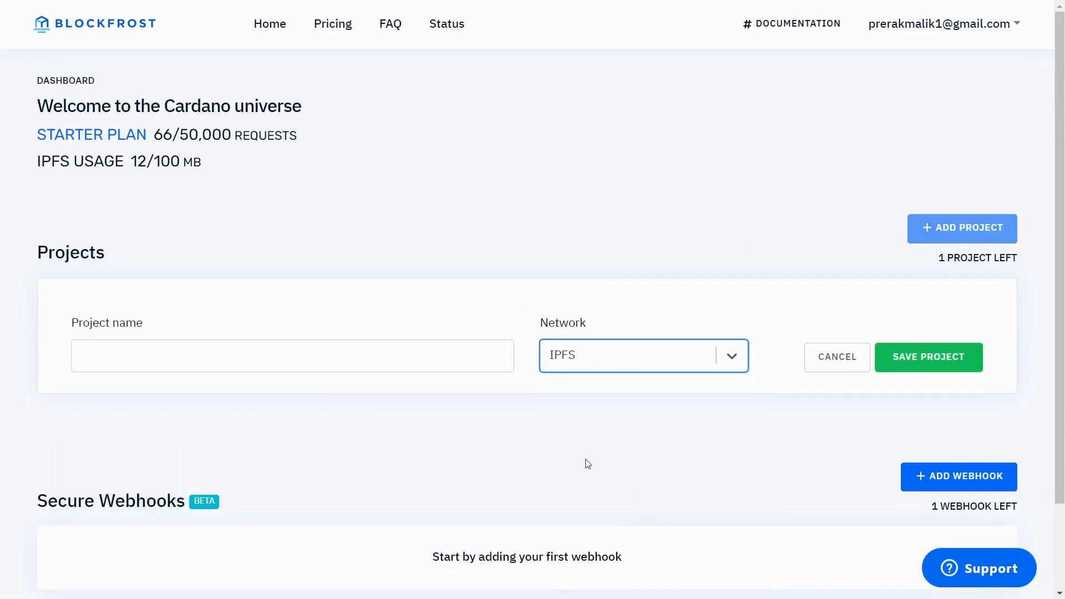
pyautogui.write('t')
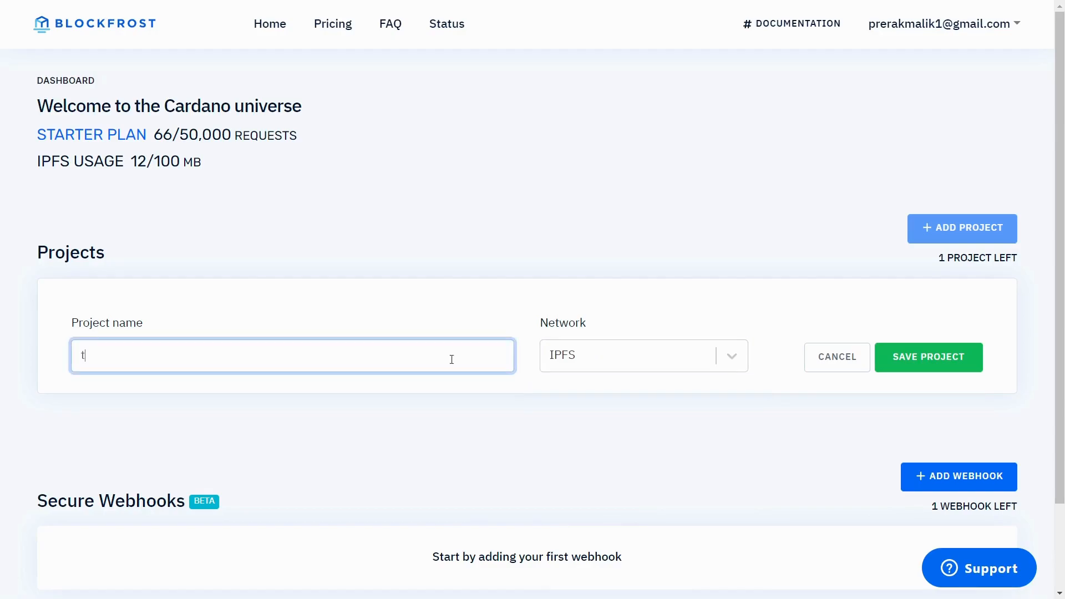
pyautogui.write('emp')
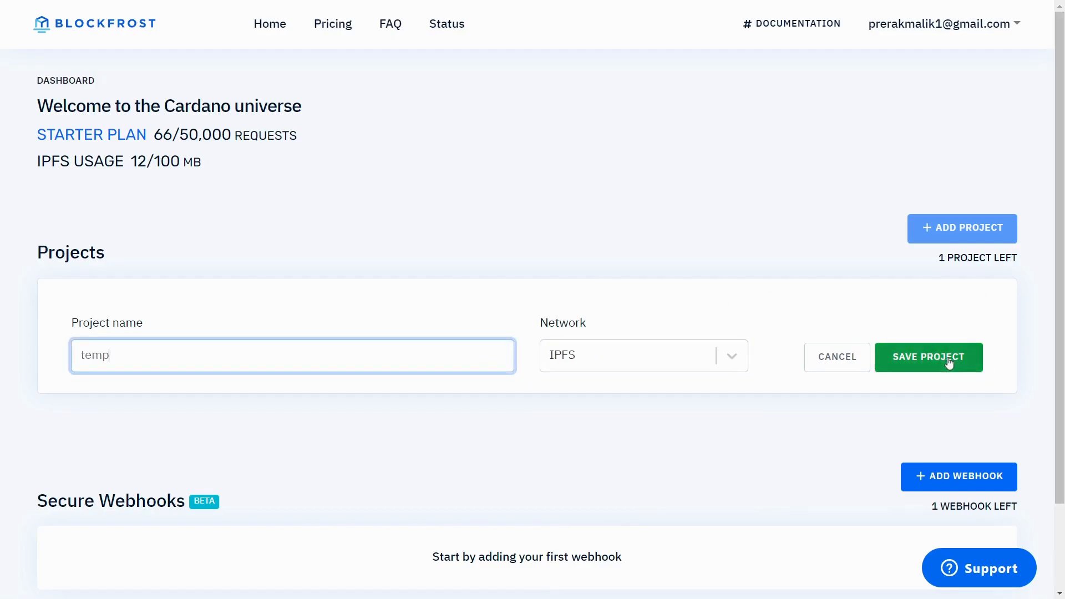
pyautogui.click(928, 357)
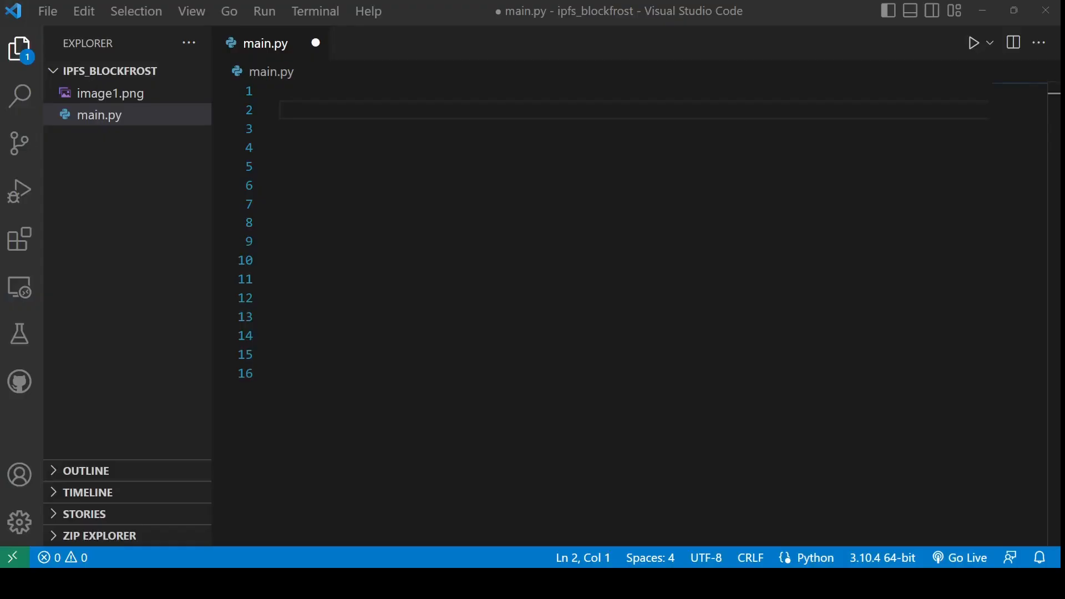
# Preview the red coin image1.png, then return to main.py
pyautogui.click(99, 114)
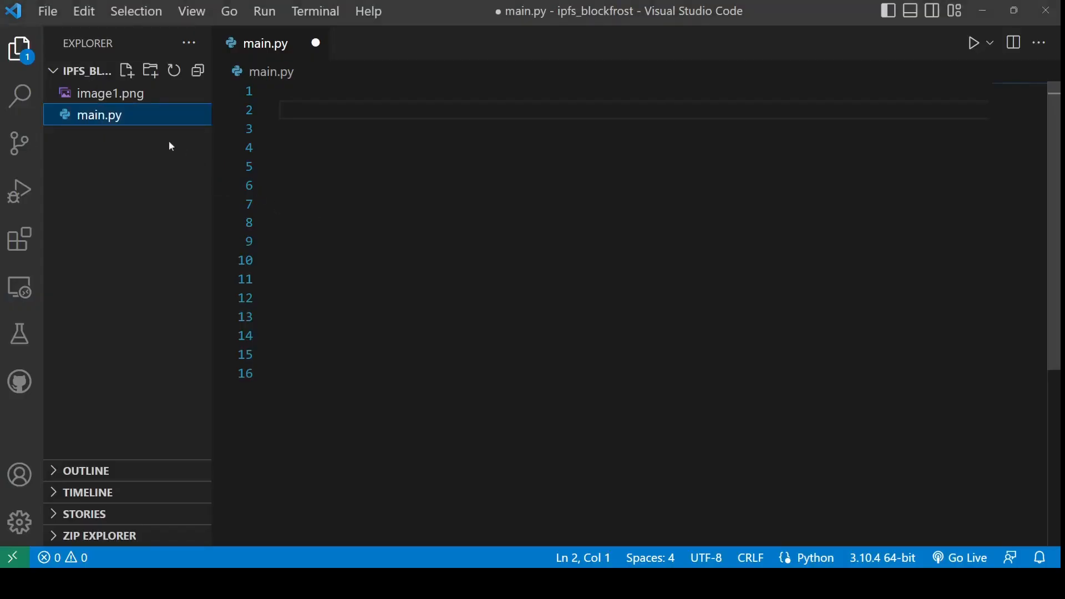
pyautogui.doubleClick(111, 93)
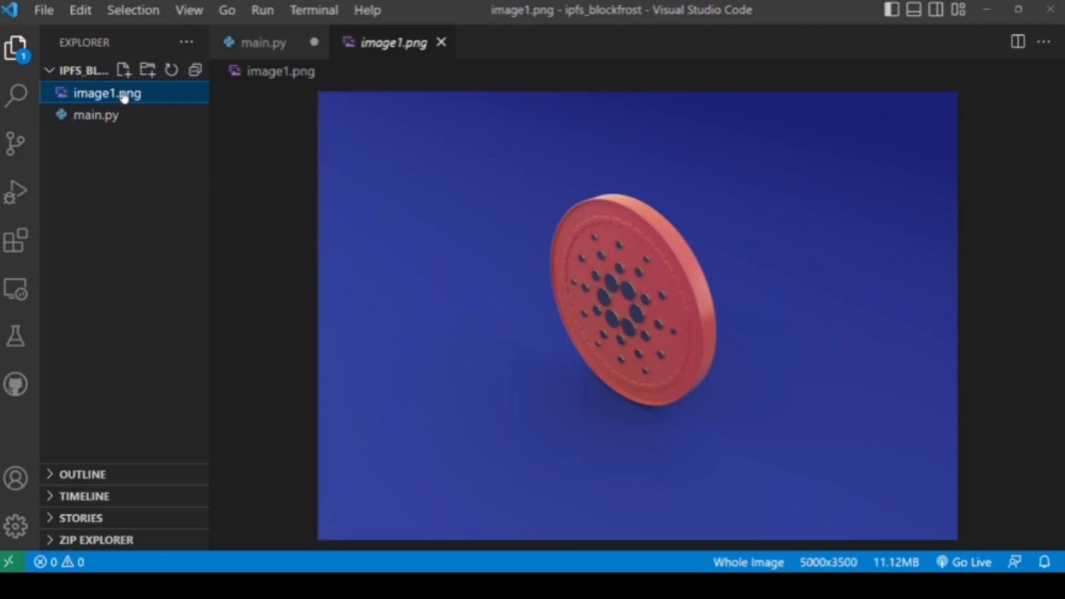
pyautogui.click(263, 42)
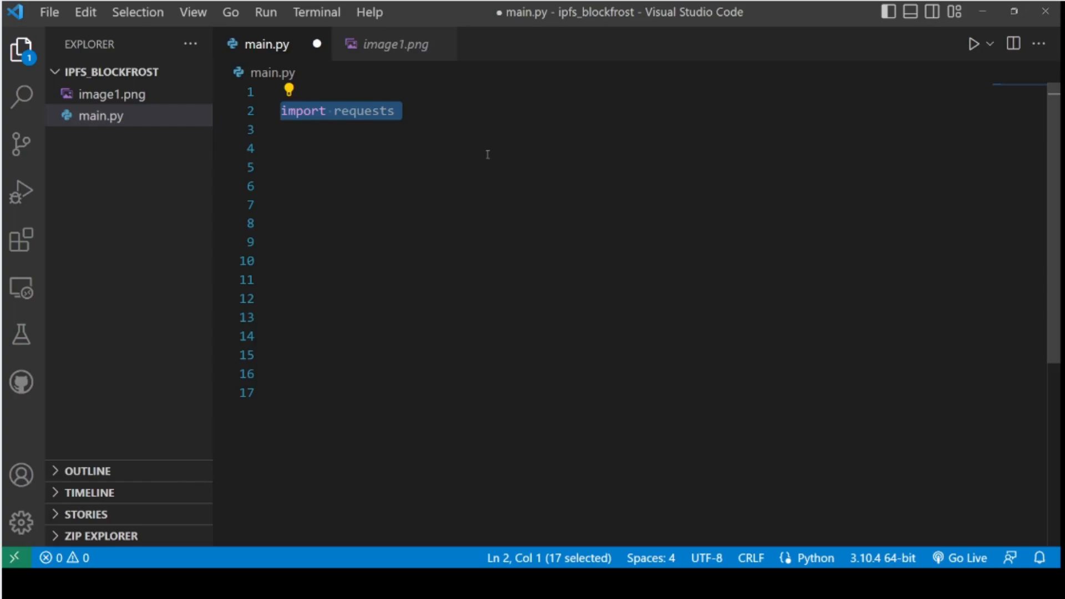
pyautogui.write('blockfrost_api_key = "ipfsY0745rjMCmmNsMgHcbkDDLcD0nwejEOe"')
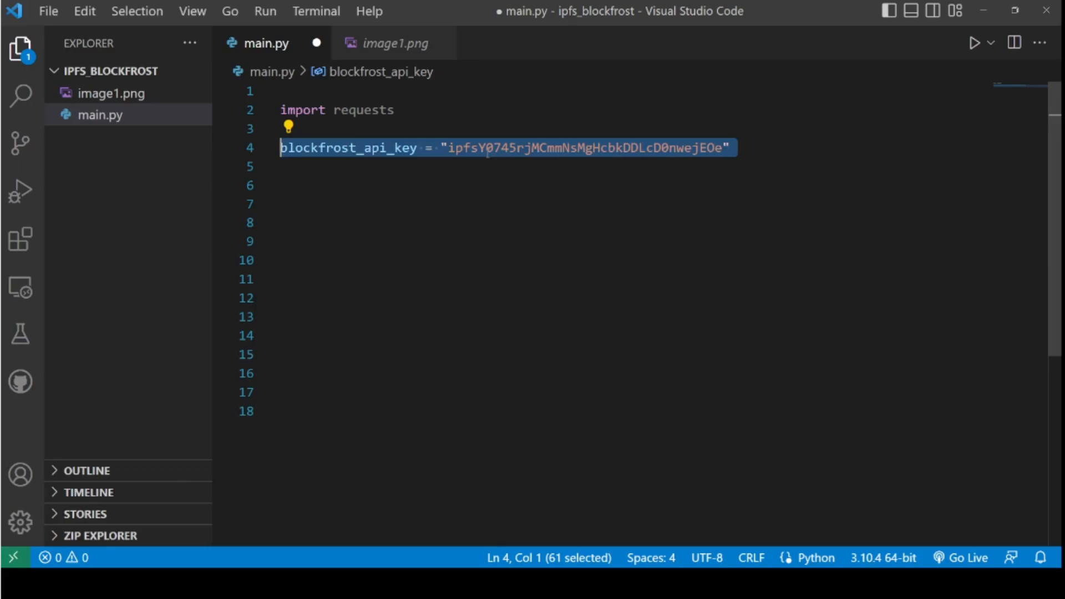
pyautogui.write('base_endpoint="https://ipfs.blockfrost.io/api/v0"')
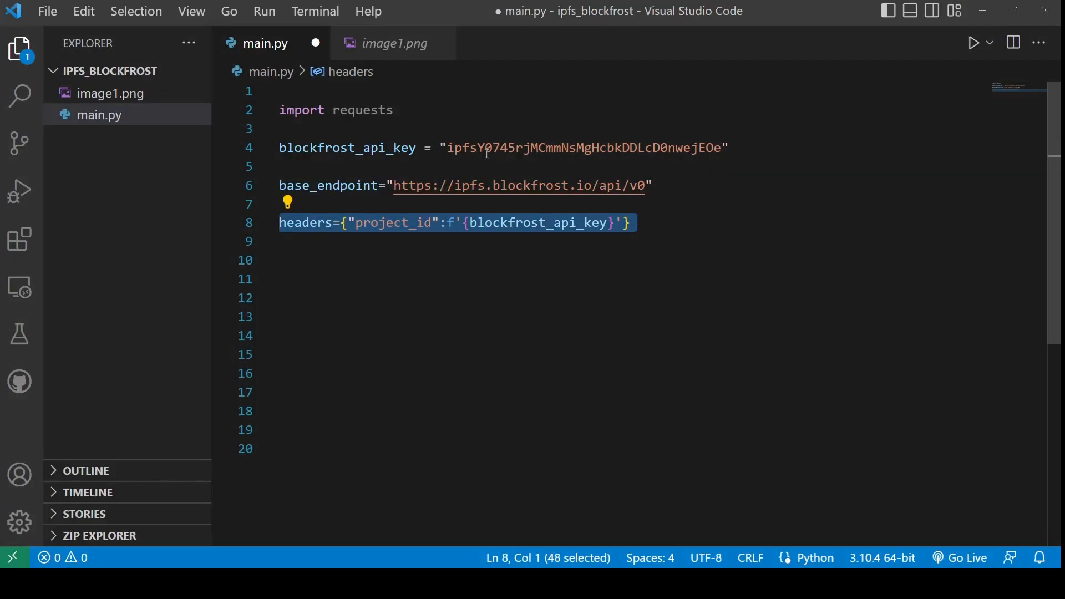
# Upload image1.png to /ipfs/add, print ipfs_hash, and post it to /ipfs/pin/add
pyautogui.write('with open("image1.png","rb") as f:')
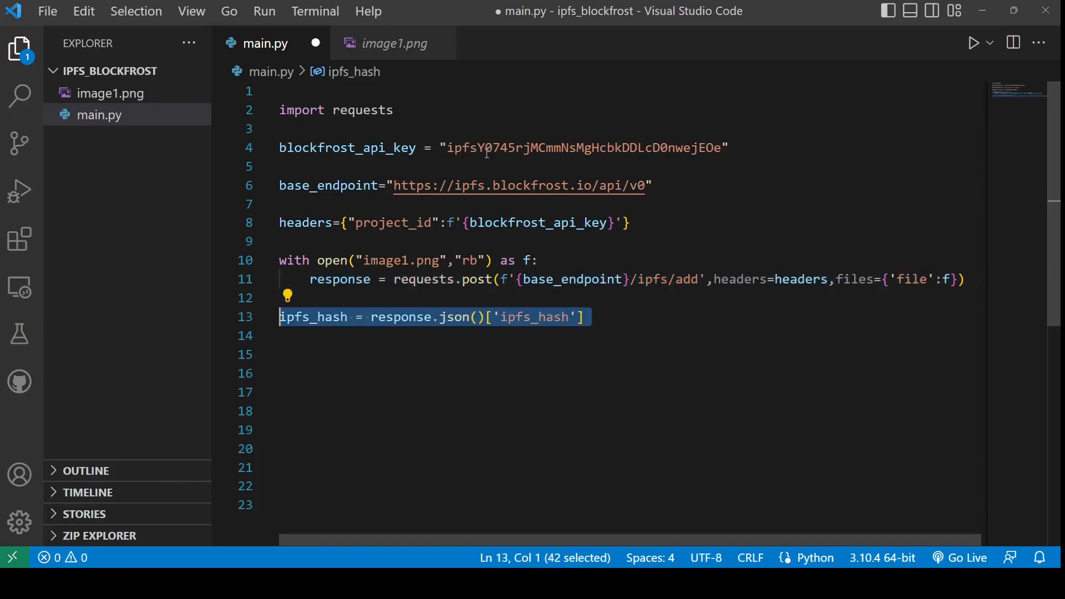
pyautogui.write('print(ipfs_hash)')
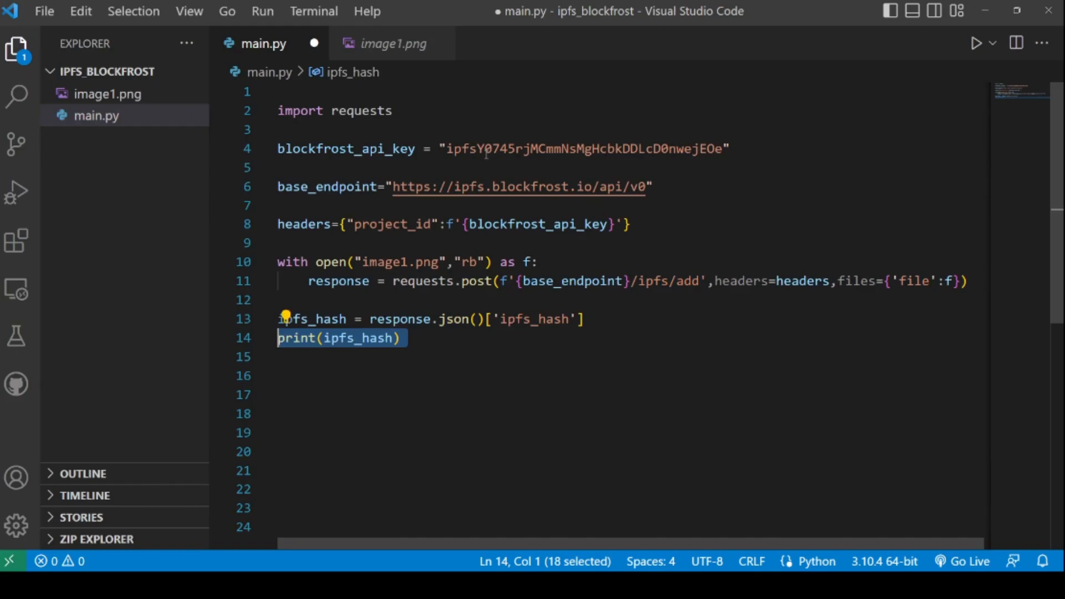
pyautogui.write("response=requests.post(f'{base_endpoint}/ipfs/pin/add/{ipfs_hash}',headers=headers)")
pyautogui.write('python')
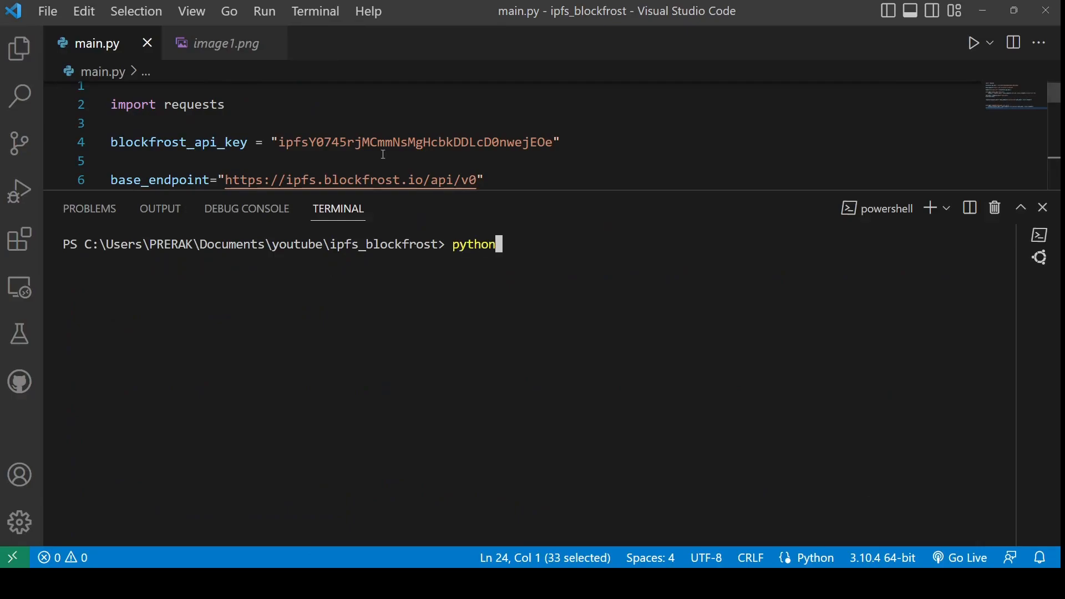
# Run 'python .\main.py' in the terminal to print the IPFS hash
pyautogui.write('.\\main.py')
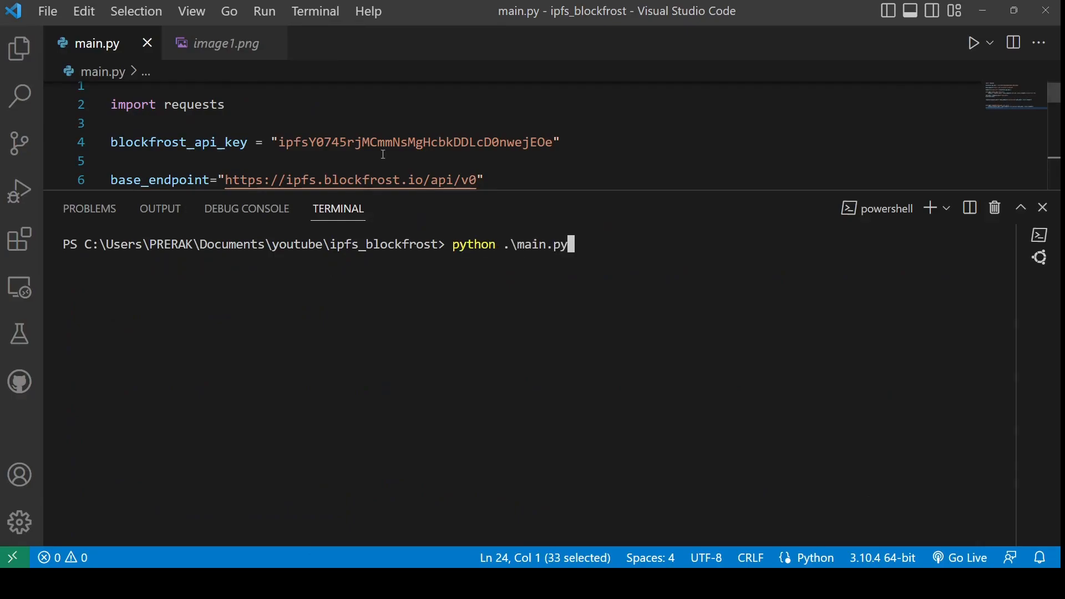
pyautogui.press('enter')
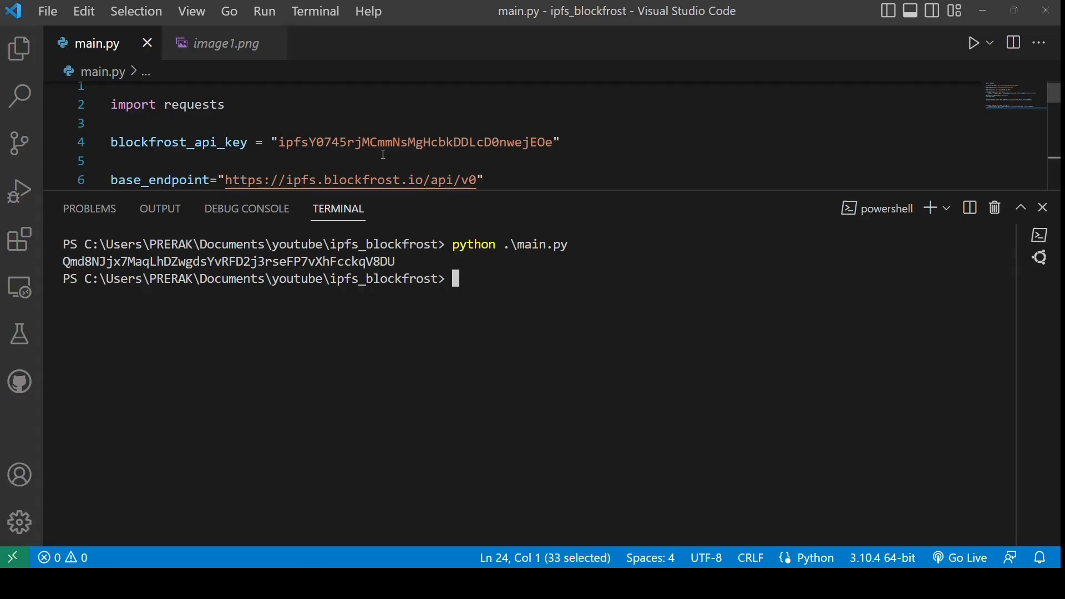
# Open imageRetrieved.png and image1.png from the Explorer to compare them
pyautogui.click(19, 48)
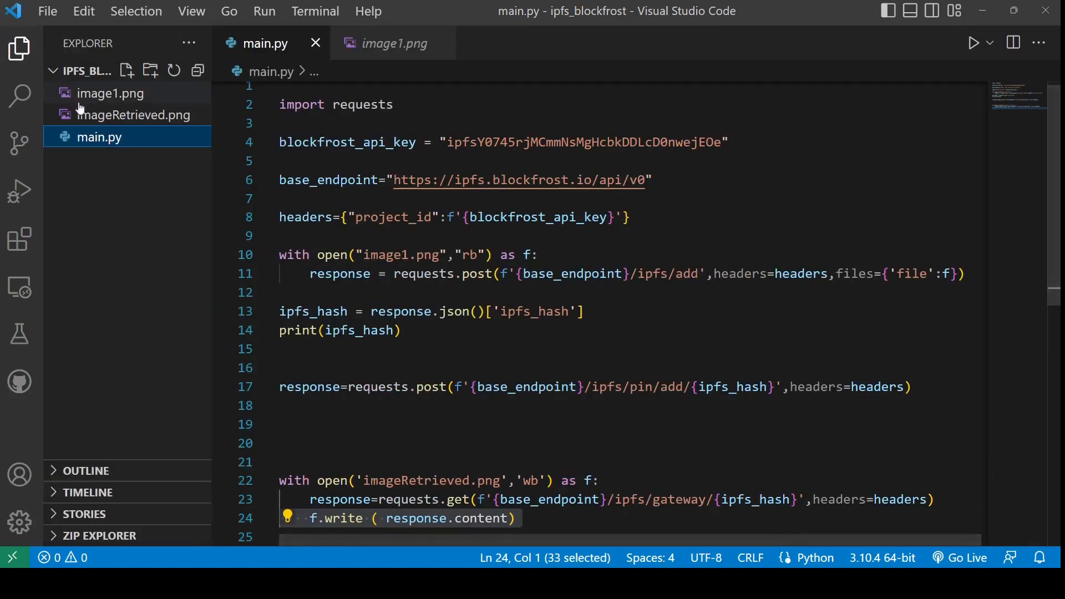
pyautogui.click(134, 114)
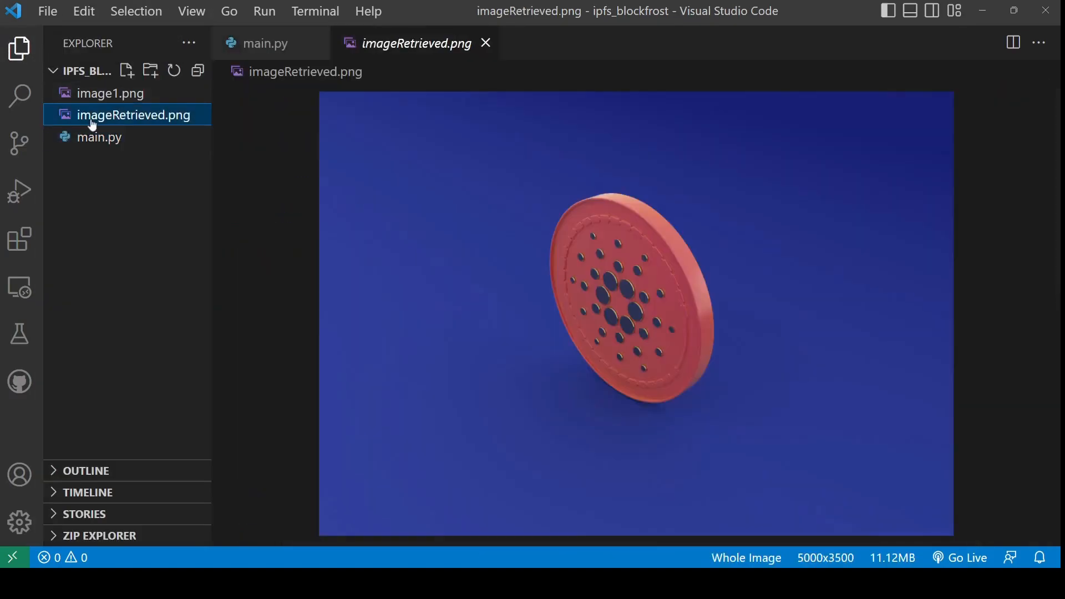
pyautogui.click(111, 93)
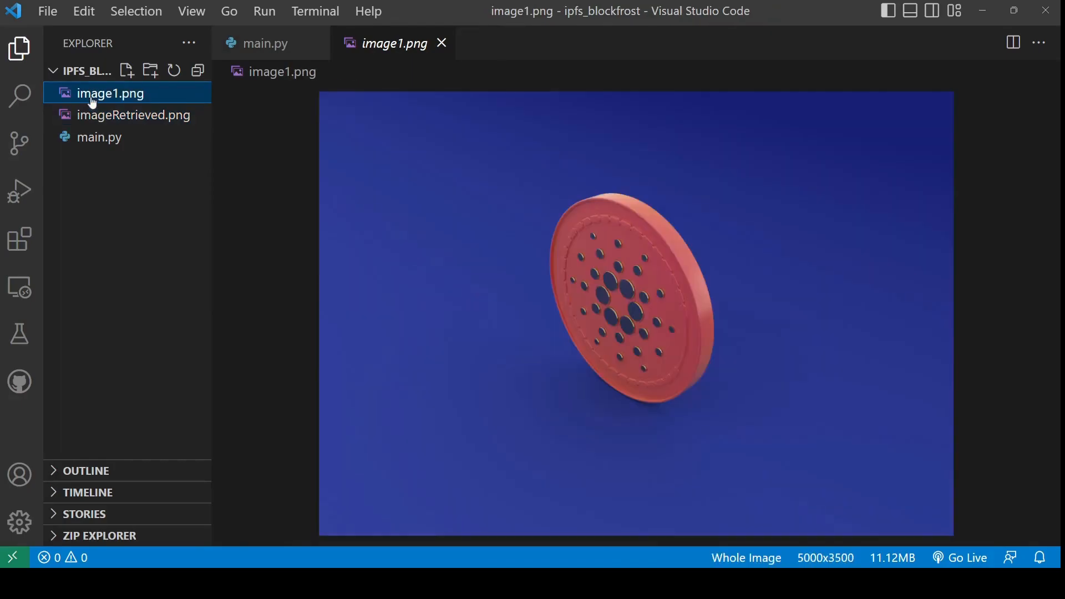